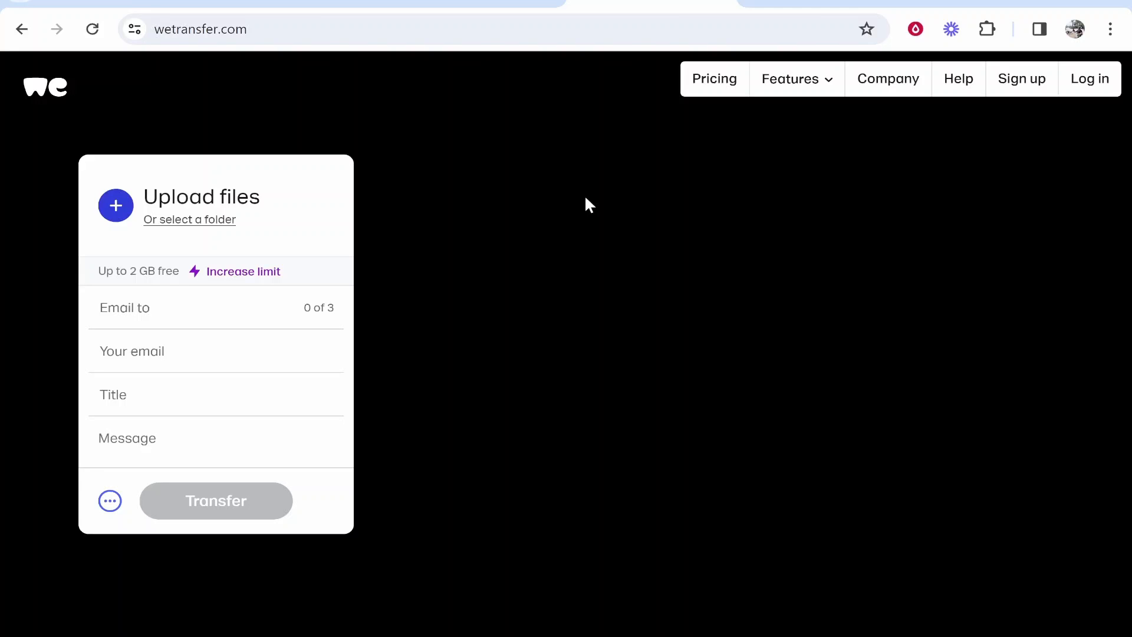
pyautogui.moveTo(346, 188)
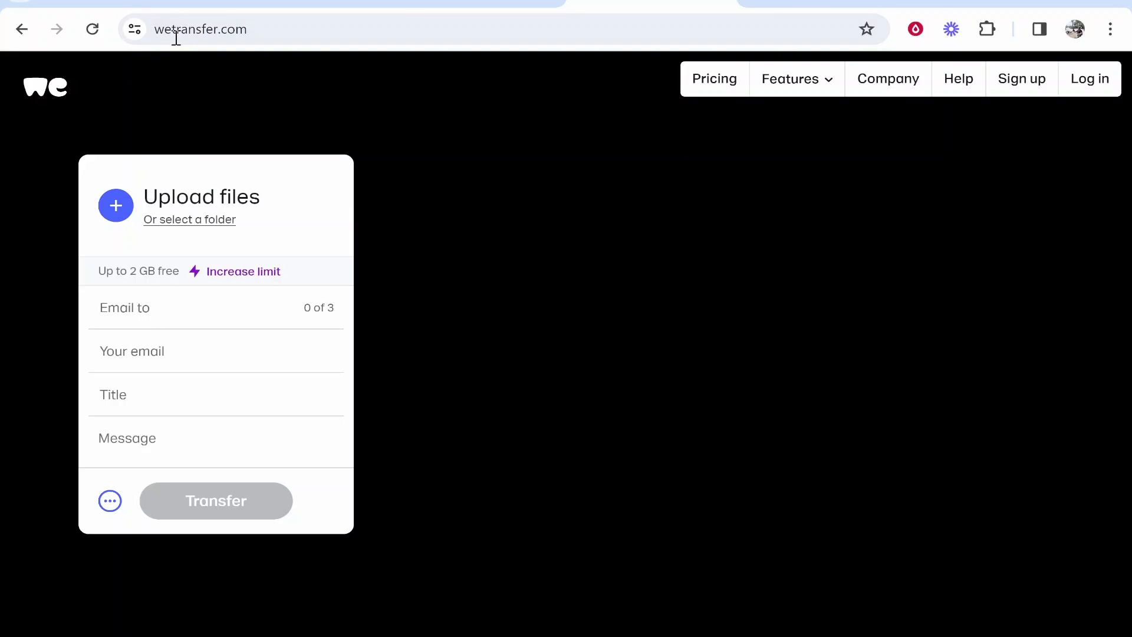
pyautogui.moveTo(807, 24)
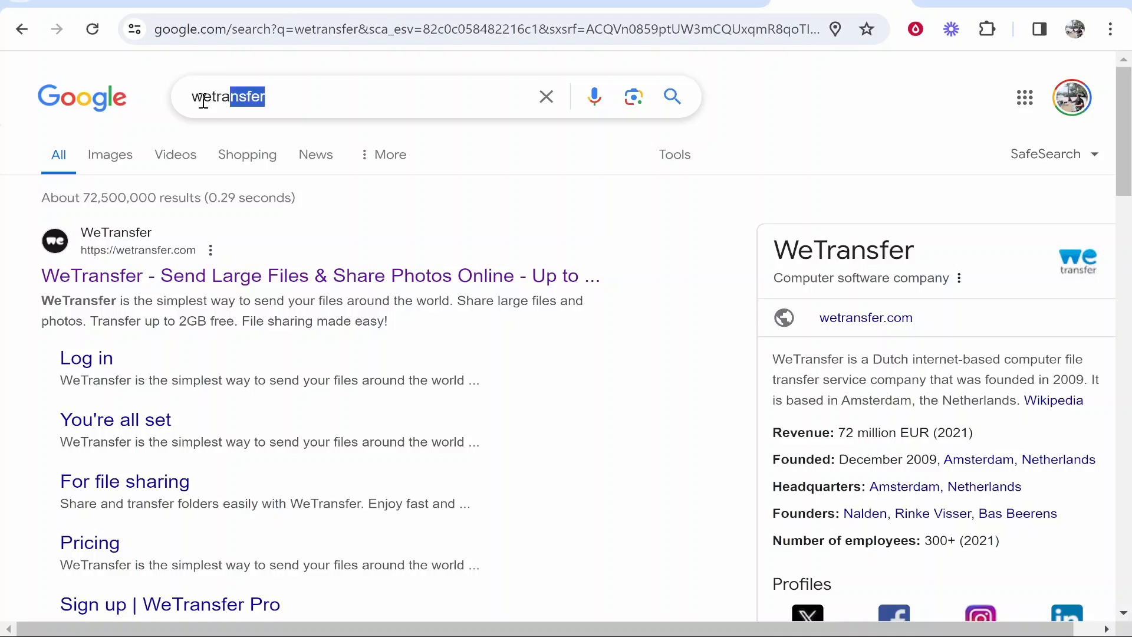
# Select both week-13 video folders and compress them into a single ZIP file.
pyautogui.click(320, 276)
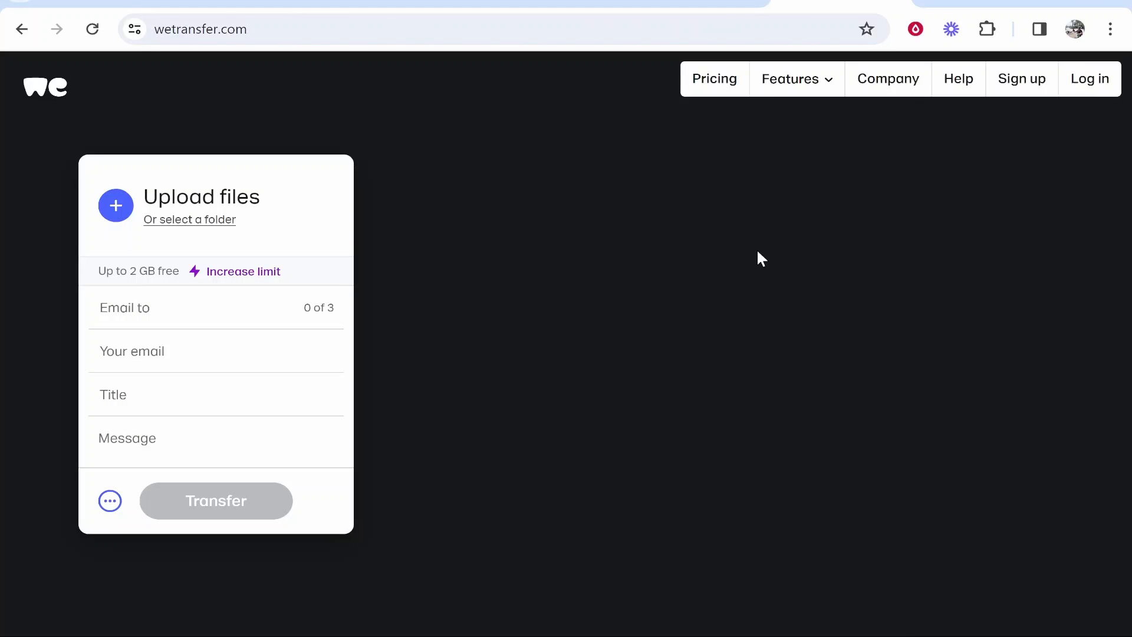
pyautogui.moveTo(282, 398)
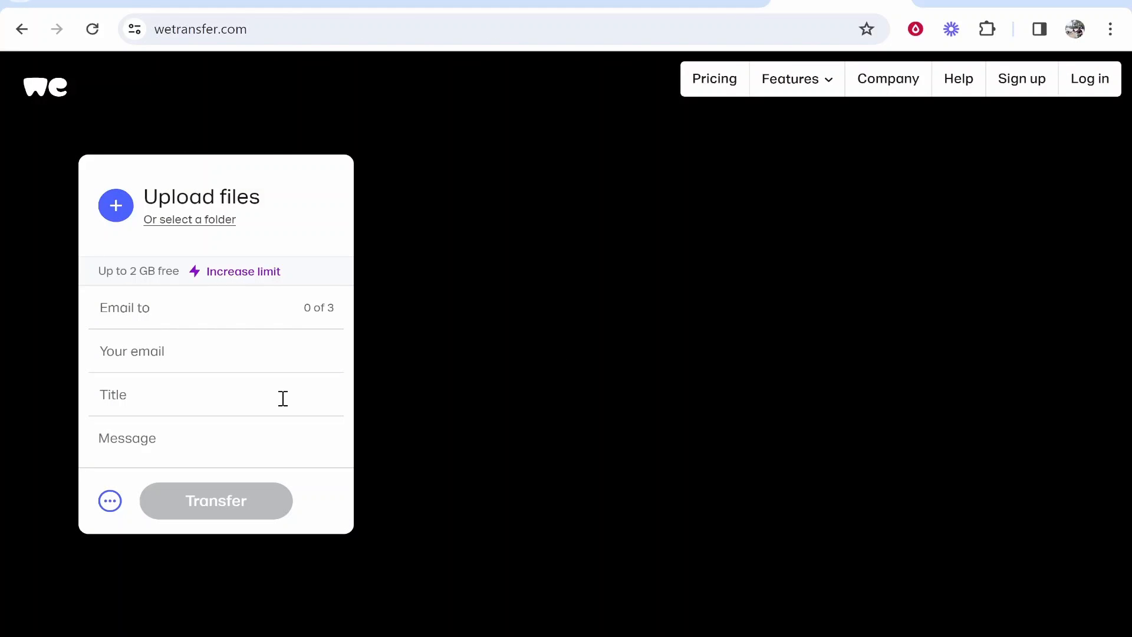
pyautogui.moveTo(744, 393)
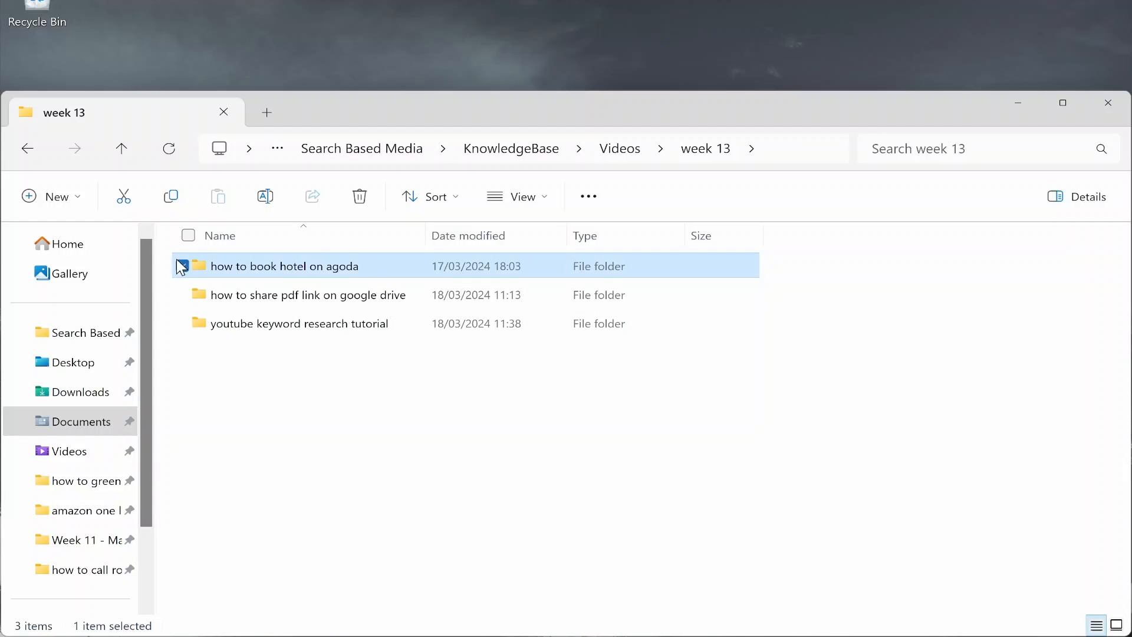
pyautogui.click(183, 294)
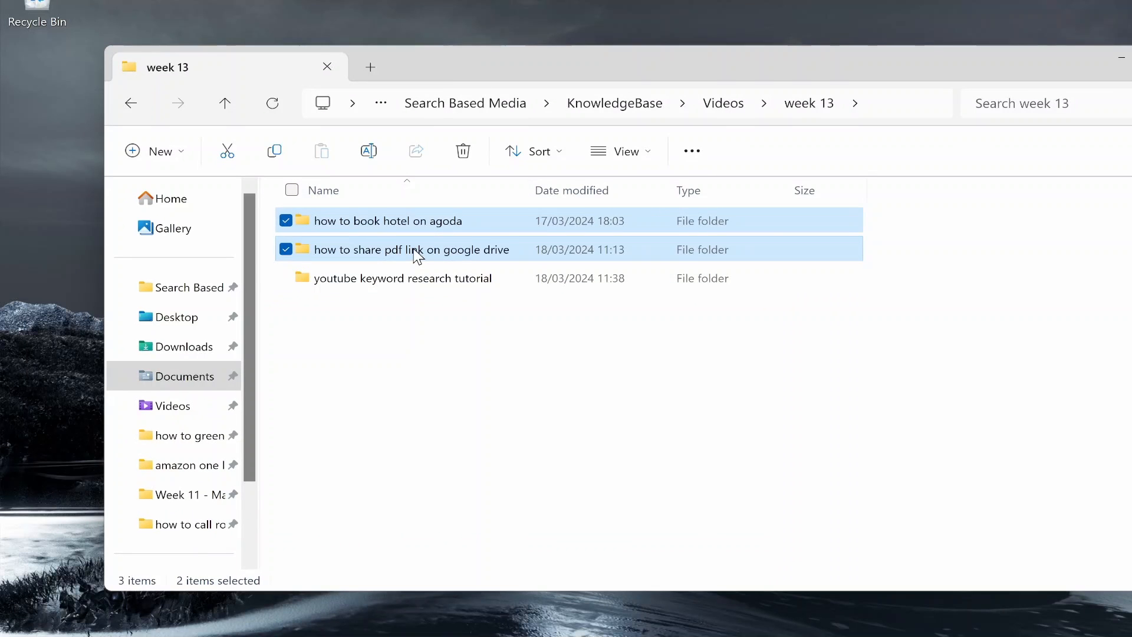
pyautogui.rightClick(412, 249)
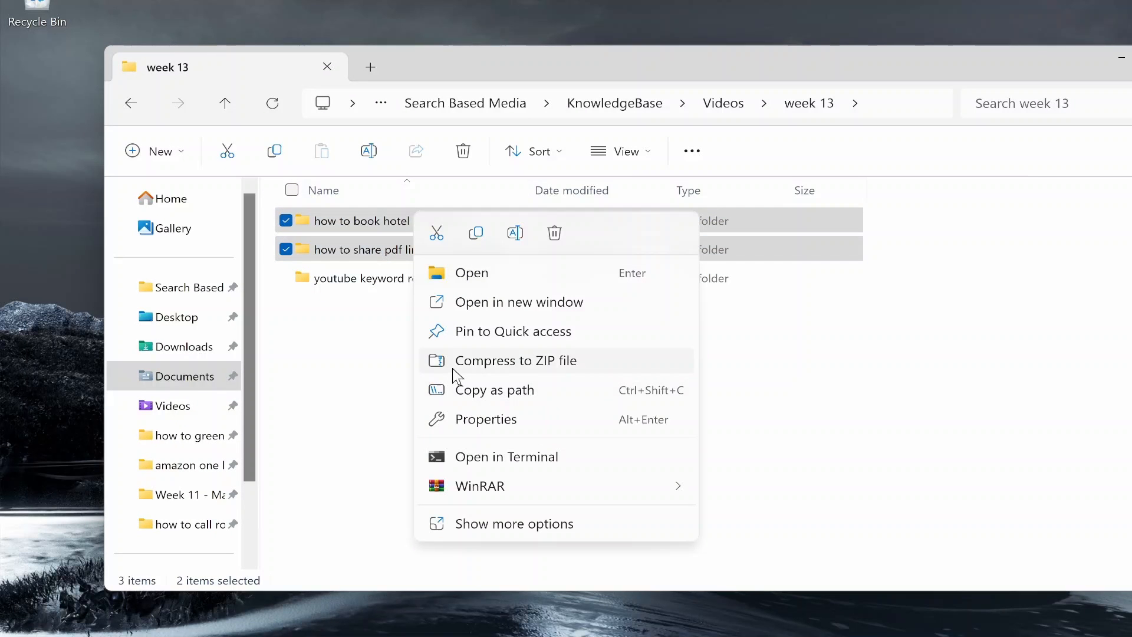
pyautogui.click(500, 488)
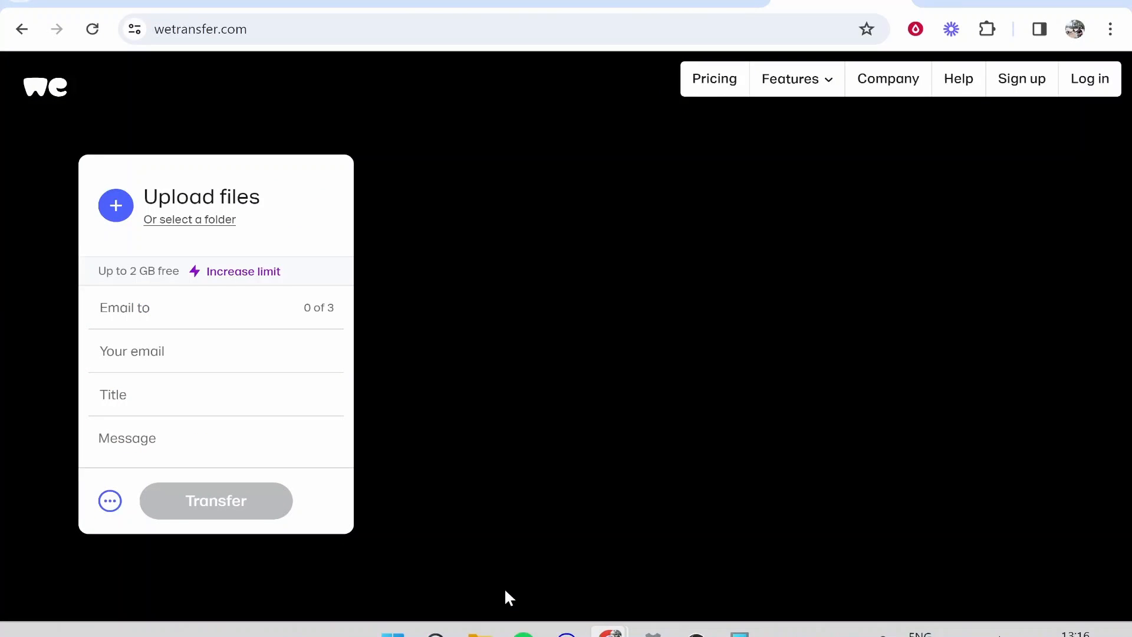
pyautogui.click(115, 206)
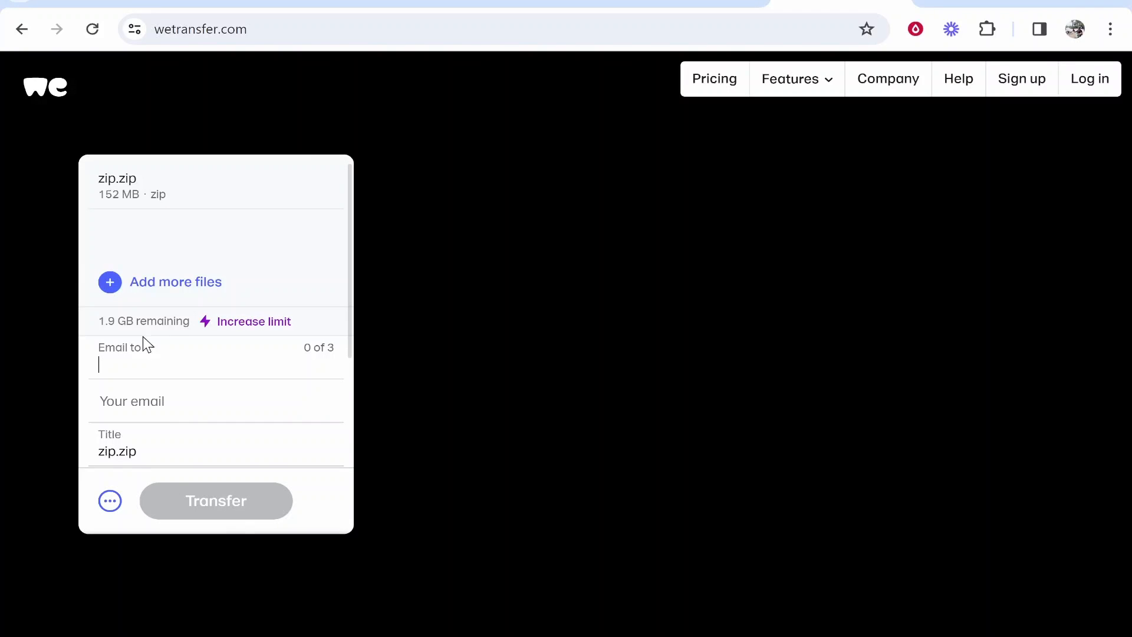
pyautogui.scroll(-3)
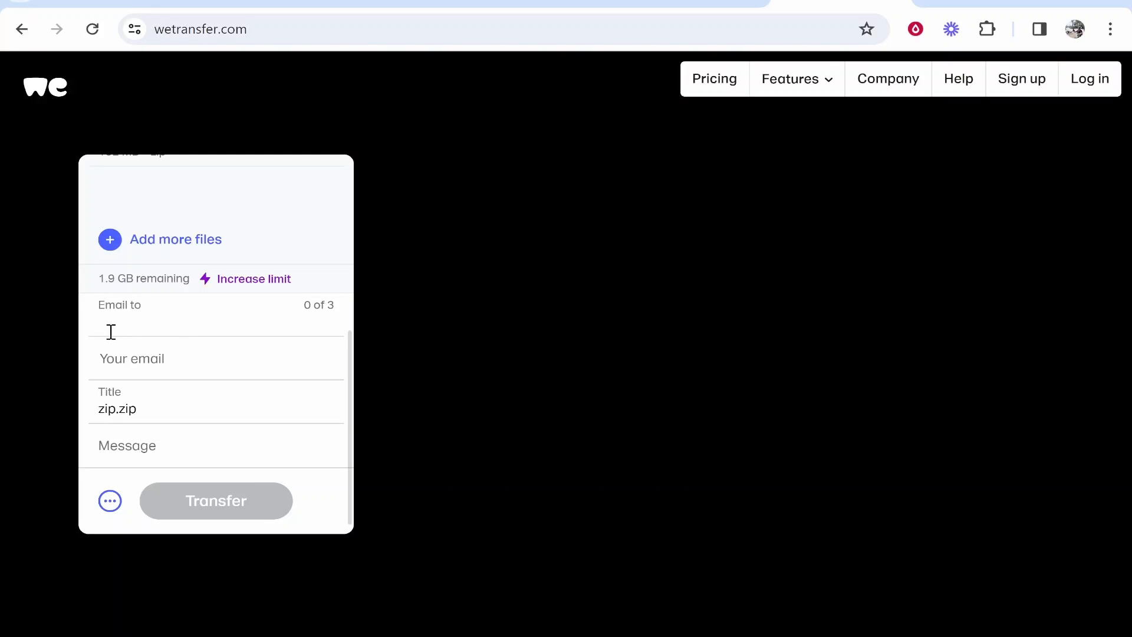
pyautogui.click(201, 323)
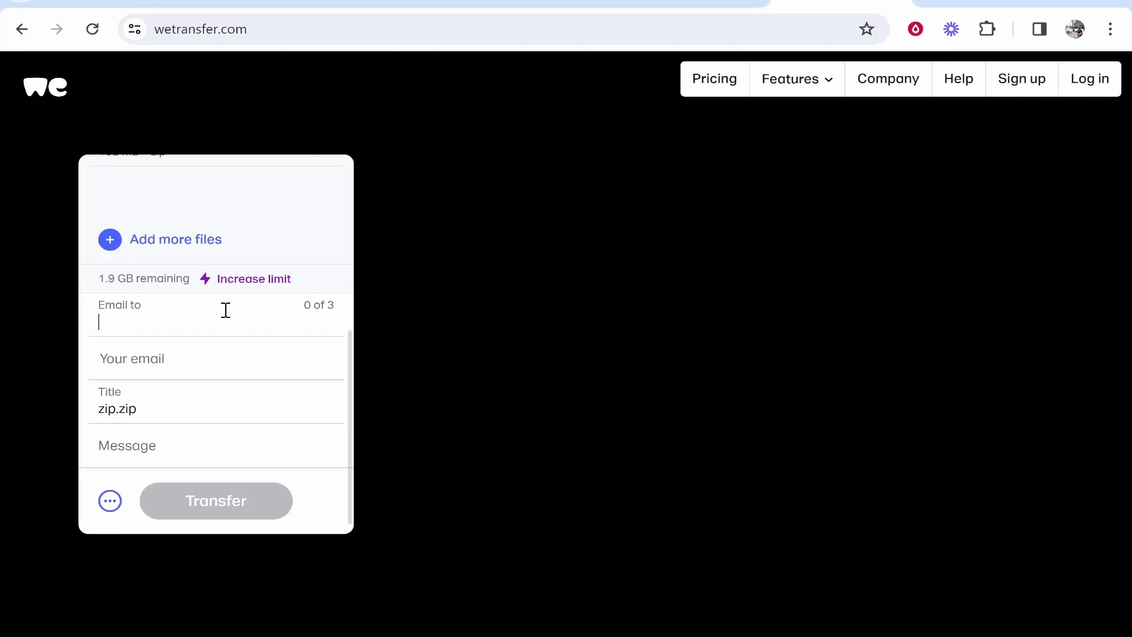
pyautogui.moveTo(212, 340)
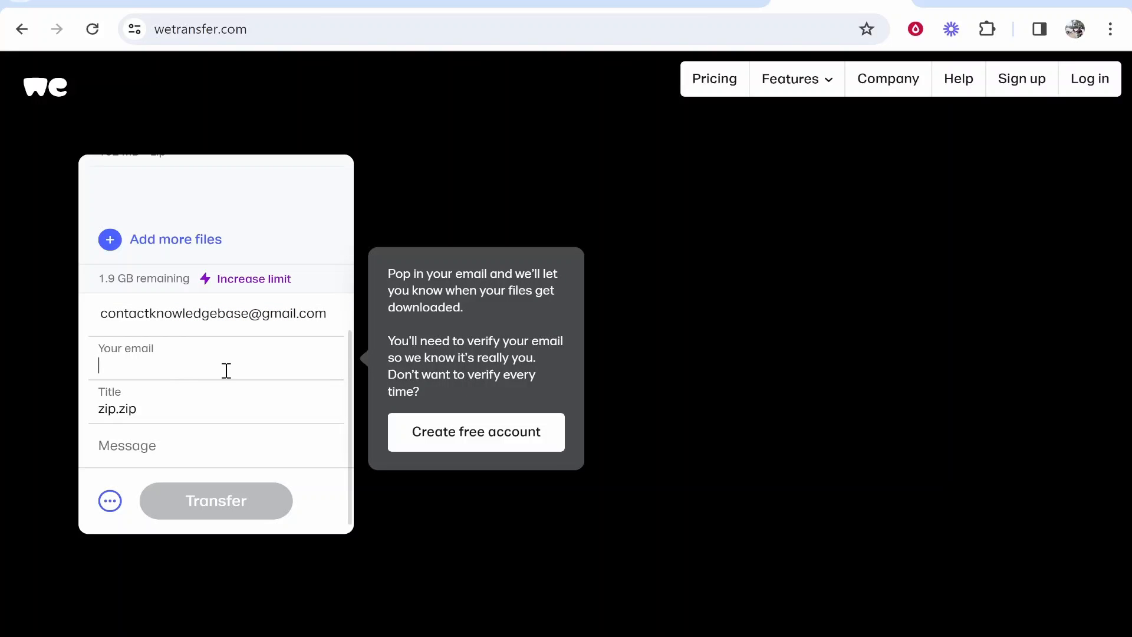
pyautogui.moveTo(225, 393)
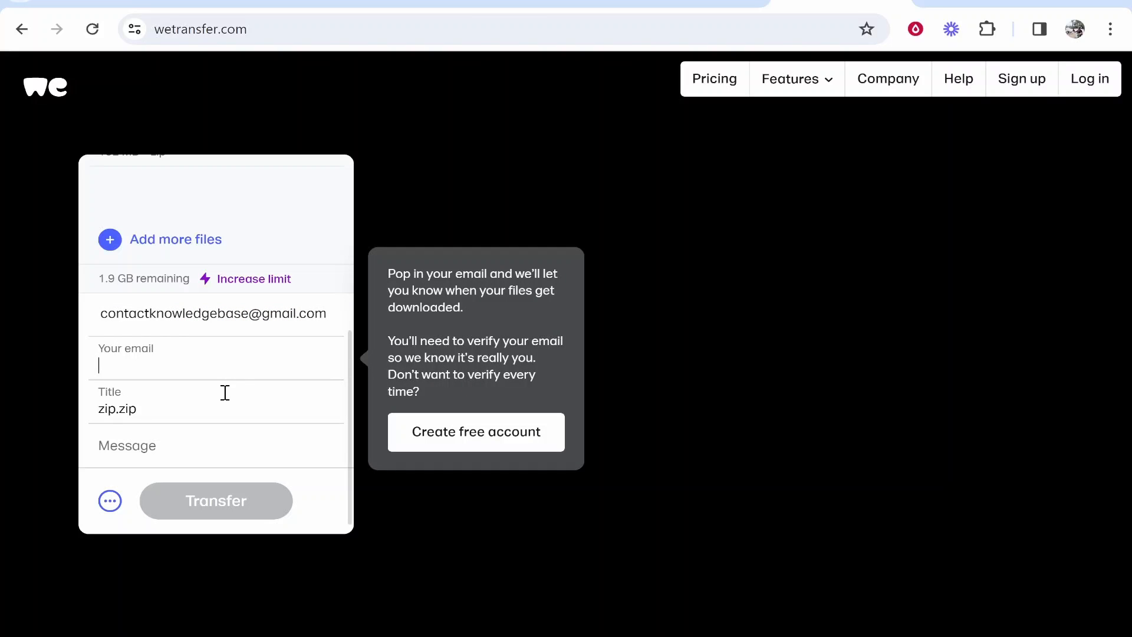
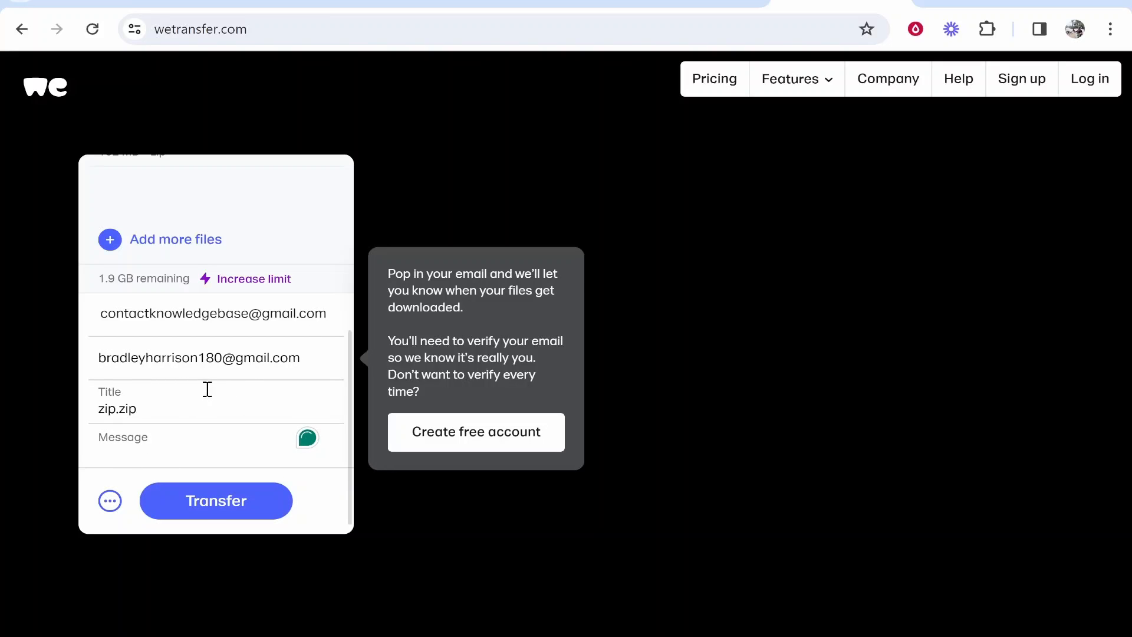
pyautogui.scroll(3)
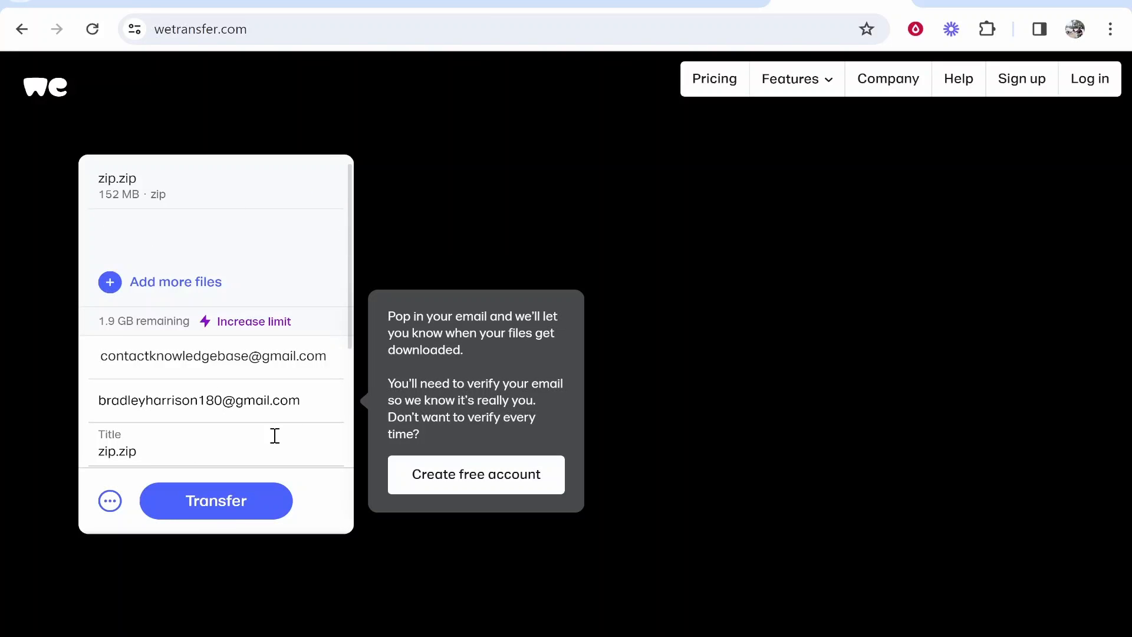
# Send the zip.zip transfer and verify the sender email with the emailed code.
pyautogui.click(215, 500)
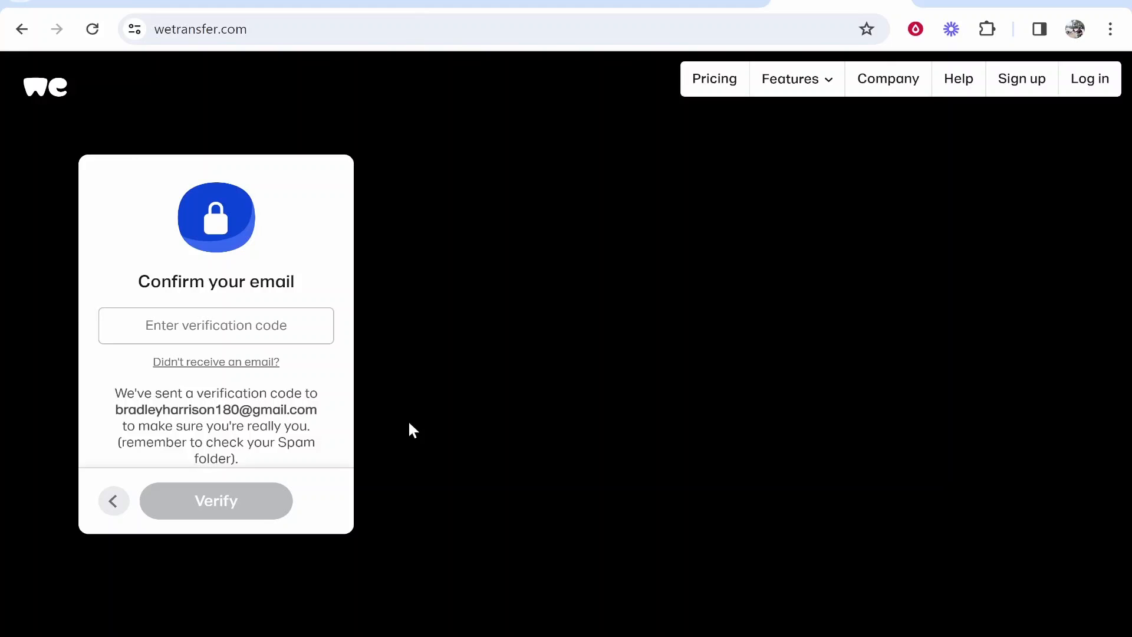
pyautogui.moveTo(127, 178)
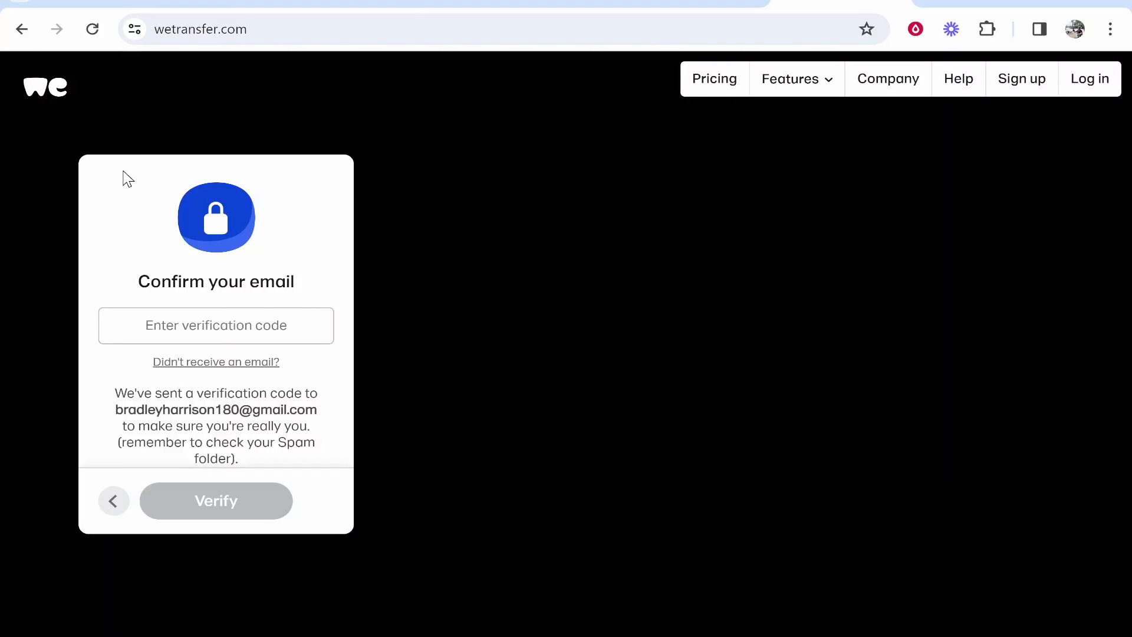
pyautogui.moveTo(252, 426)
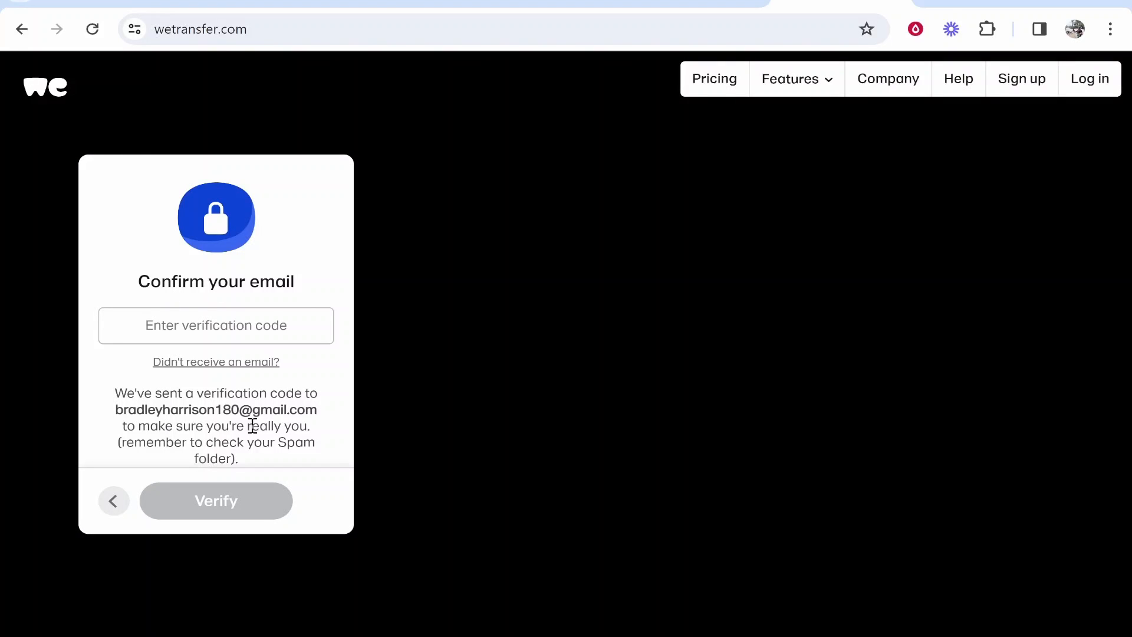
pyautogui.moveTo(298, 419)
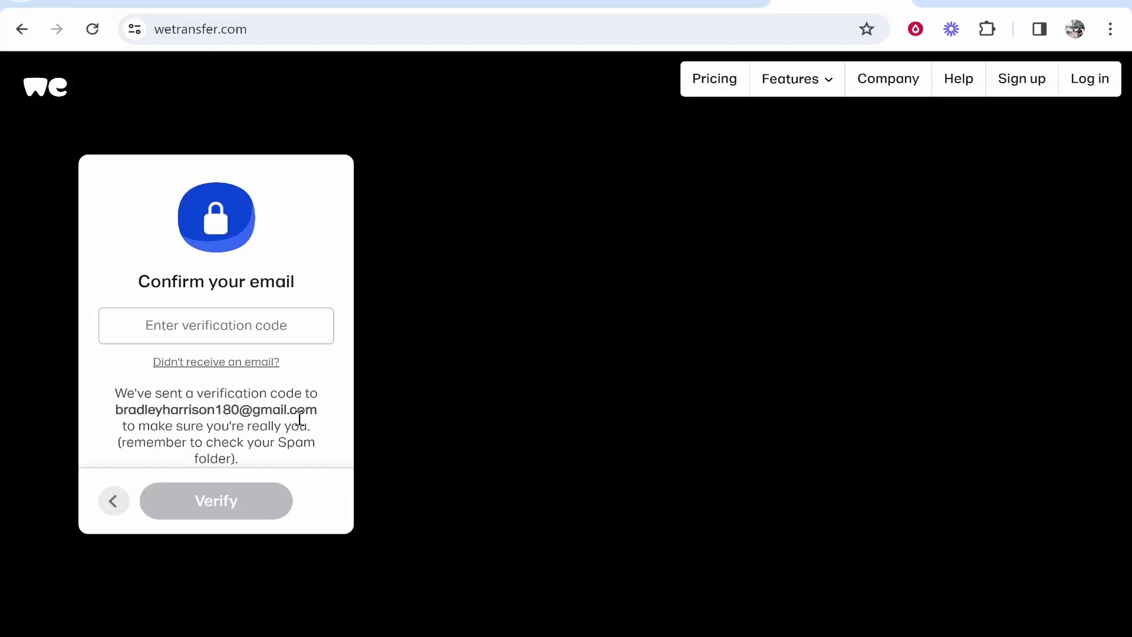
pyautogui.moveTo(156, 377)
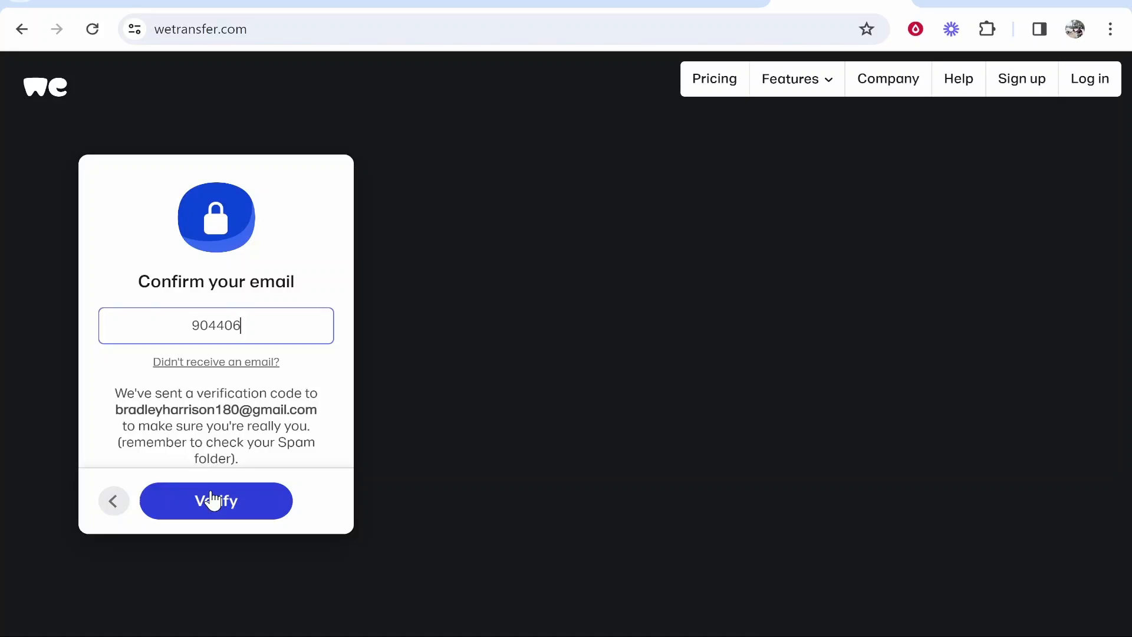
pyautogui.click(214, 500)
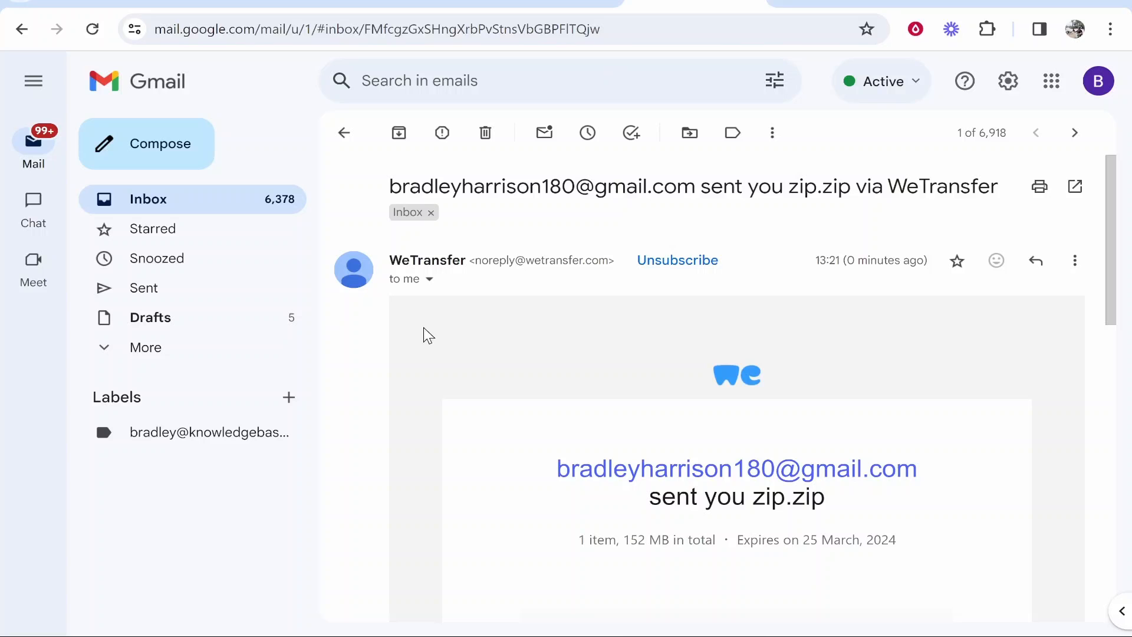
# Follow the Get your files link in the WeTransfer email to the zip.zip download page.
pyautogui.scroll(-3)
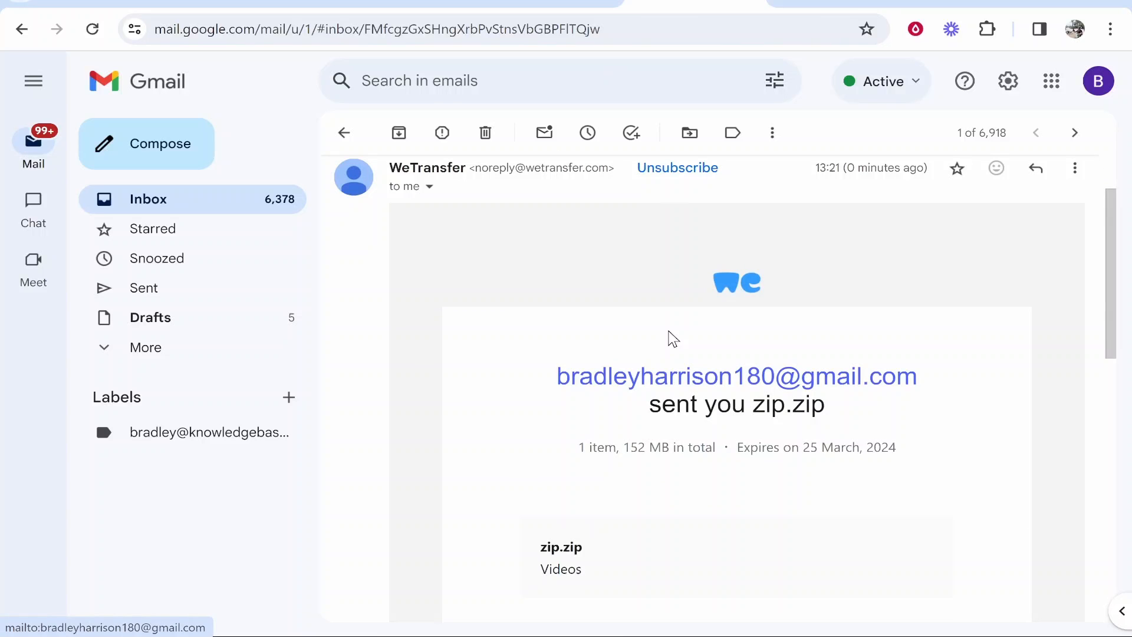
pyautogui.scroll(-3)
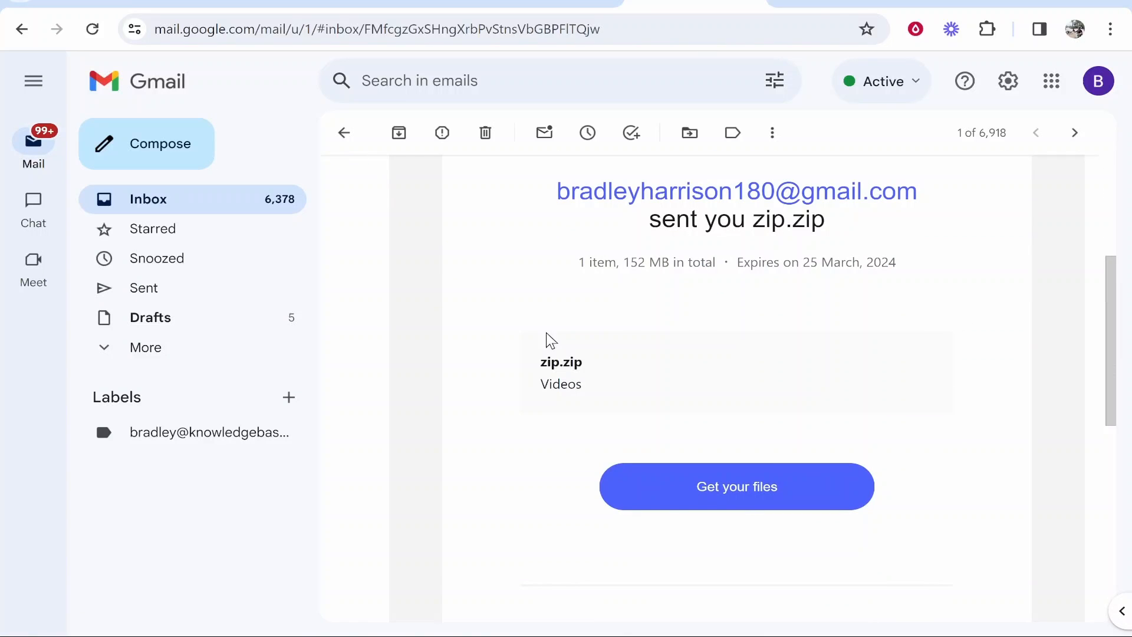
pyautogui.click(736, 486)
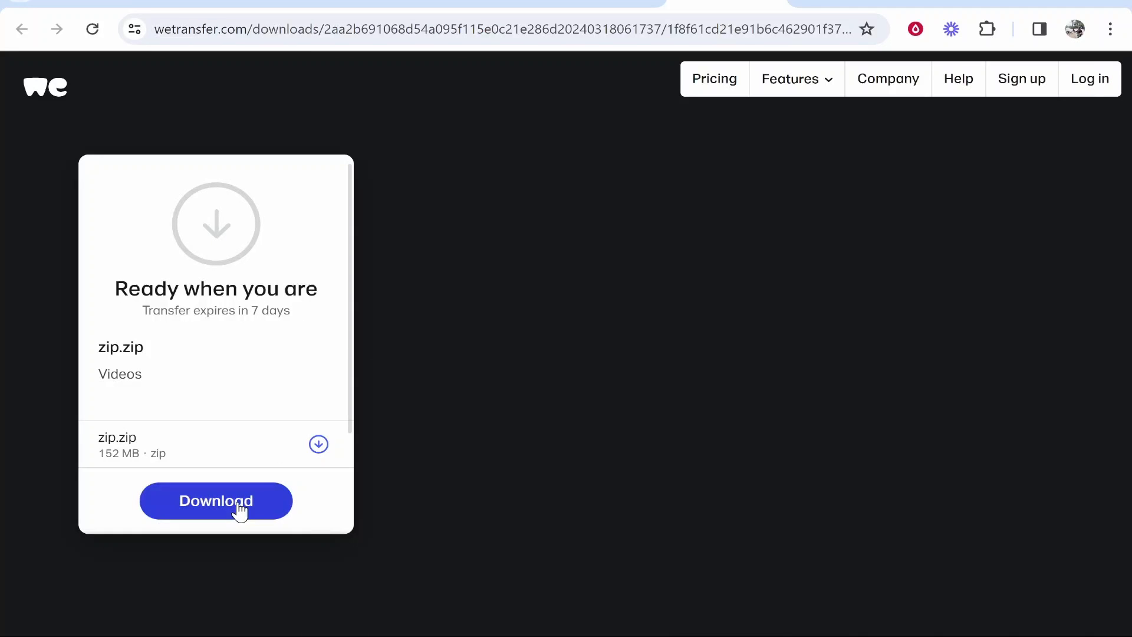
# Download zip.zip and check its progress in Chrome's recent downloads.
pyautogui.click(216, 500)
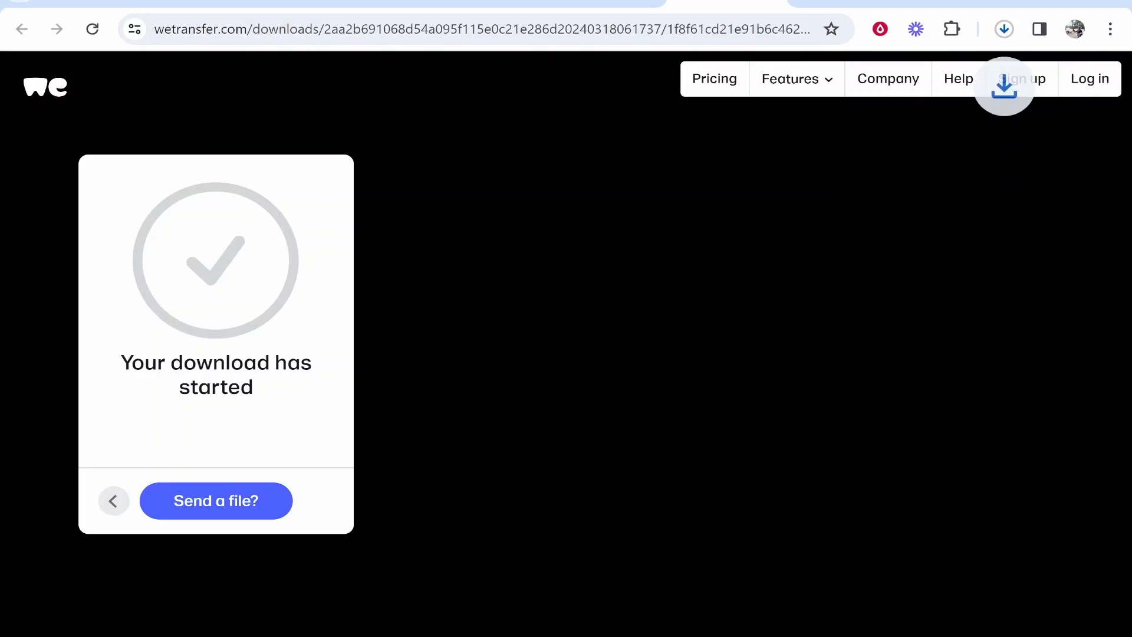
pyautogui.click(1003, 28)
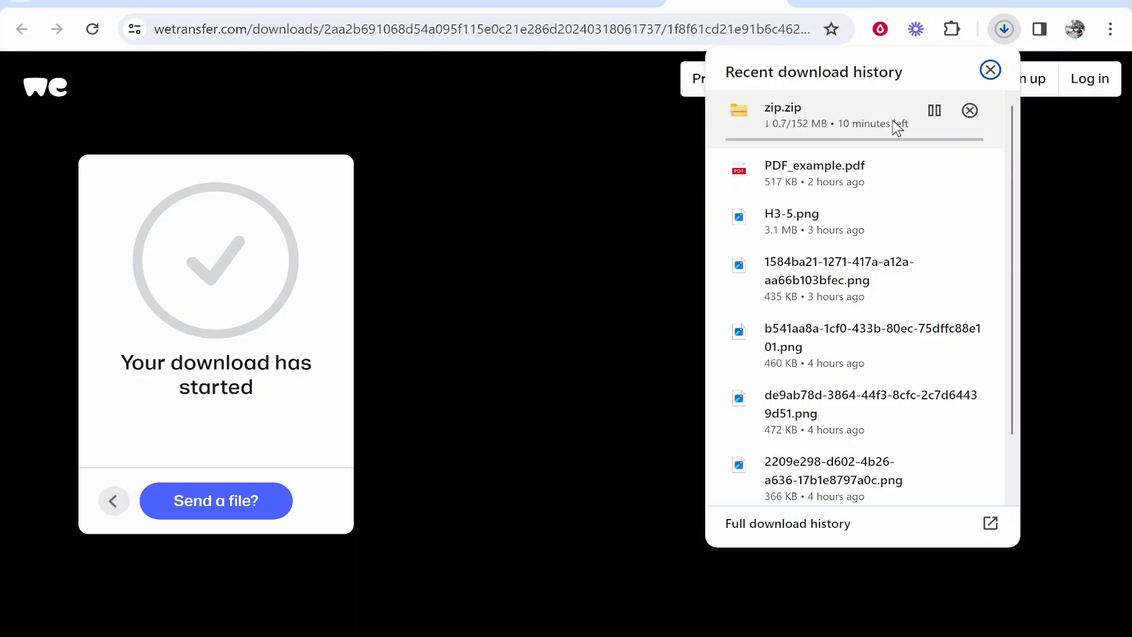